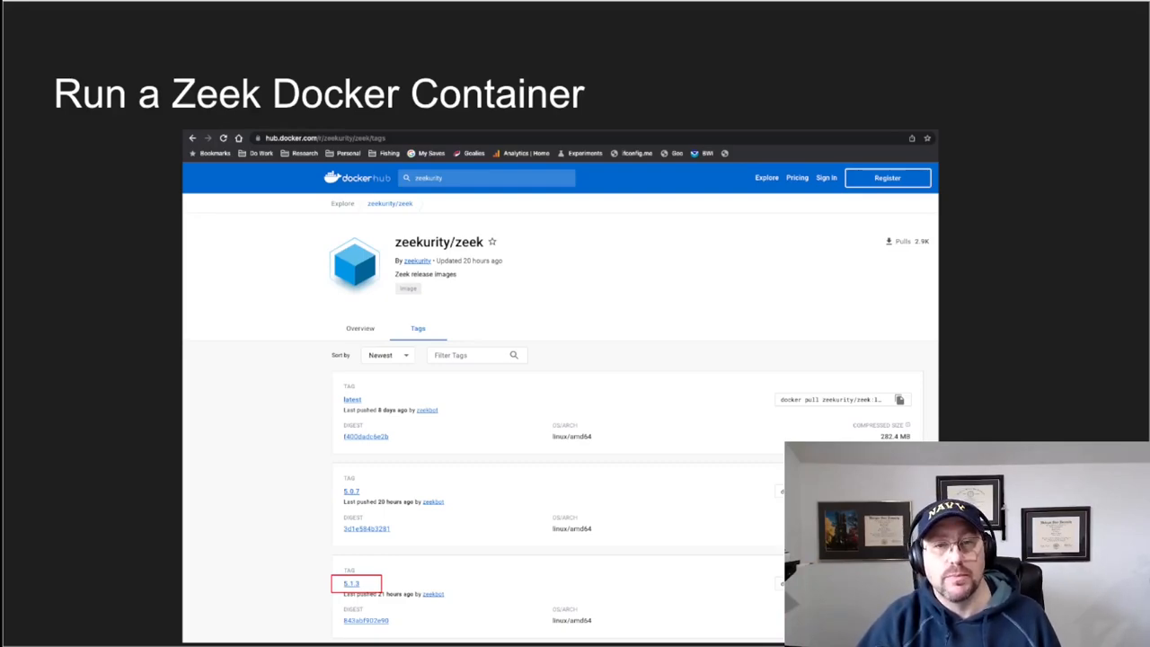
# Advance past the 'Run a Zeek Docker Container' slide to the volume-mount slide
pyautogui.press('Right')
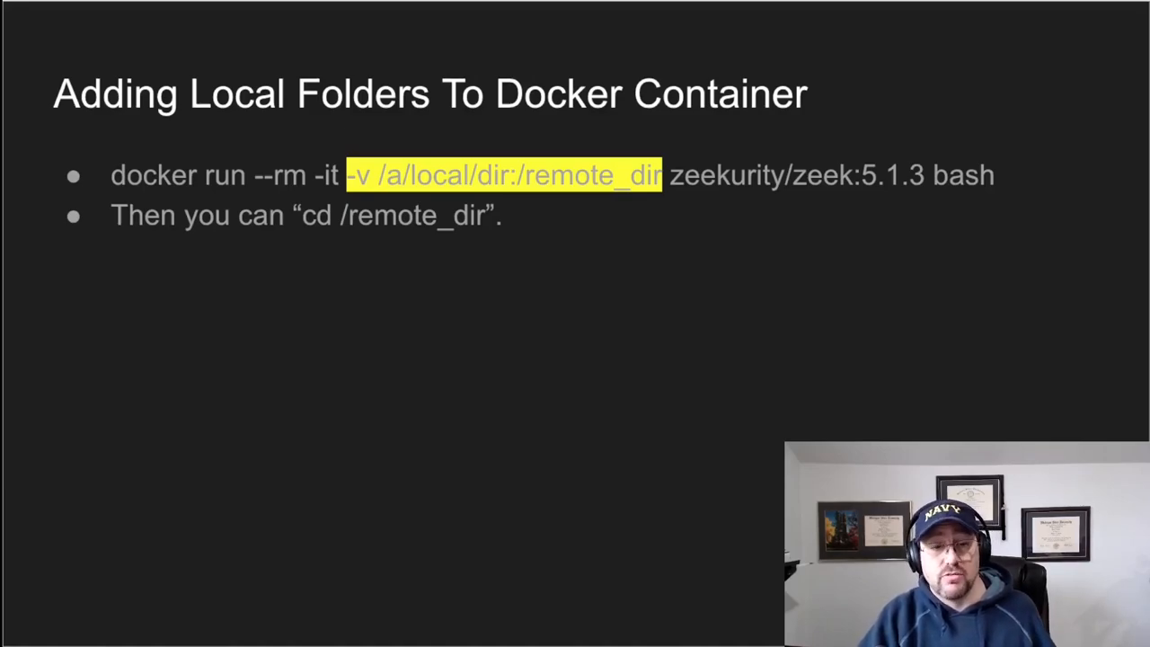
# Advance from the 'Adding Local Folders To Docker Container' slide to the 'zkg create' slide
pyautogui.press('Right')
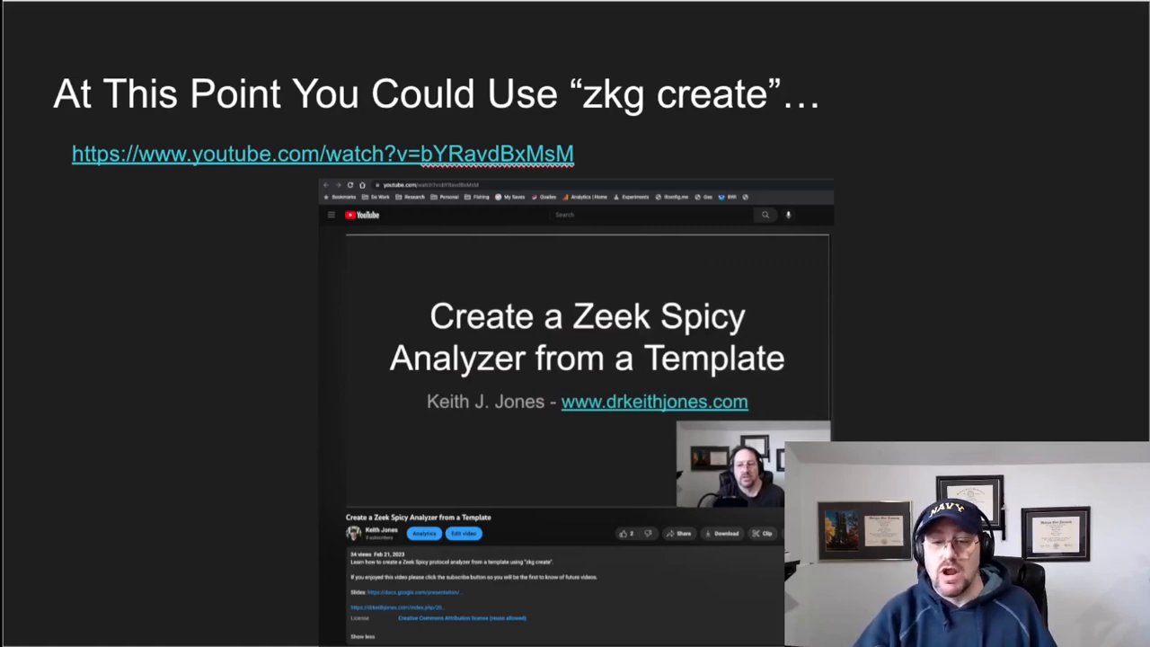
# Move past the 'zkg create' slide with the YouTube Spicy analyzer link
pyautogui.press('Right')
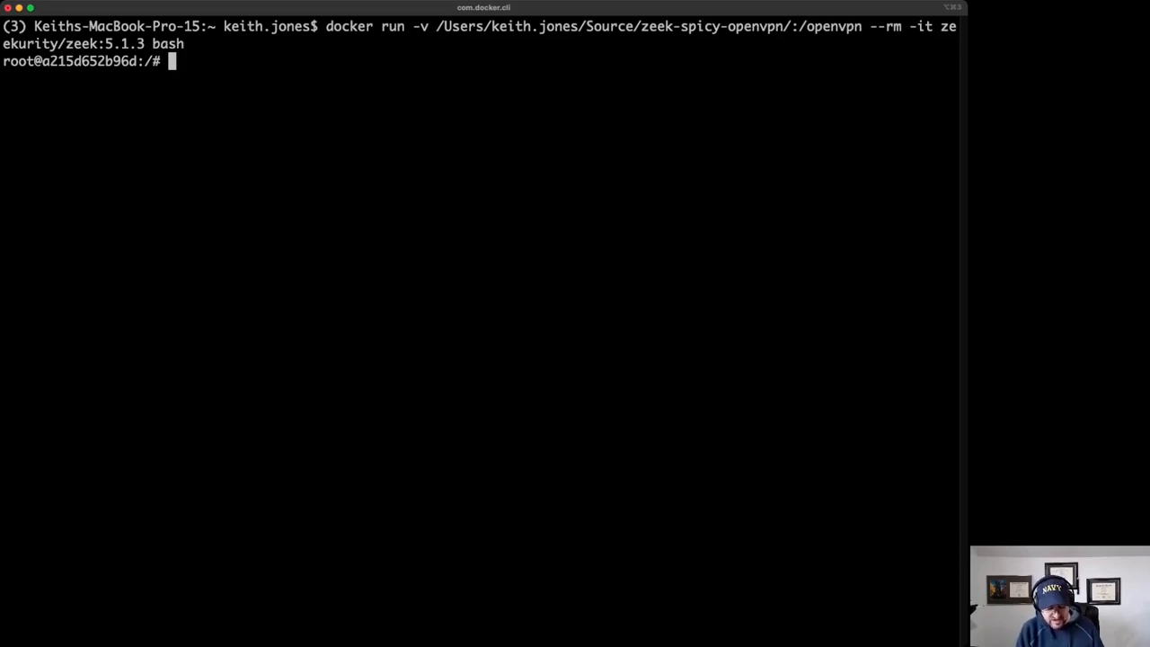
# Change into /openvpn with Tab completion and run apt-get update
pyautogui.write('cd /op')
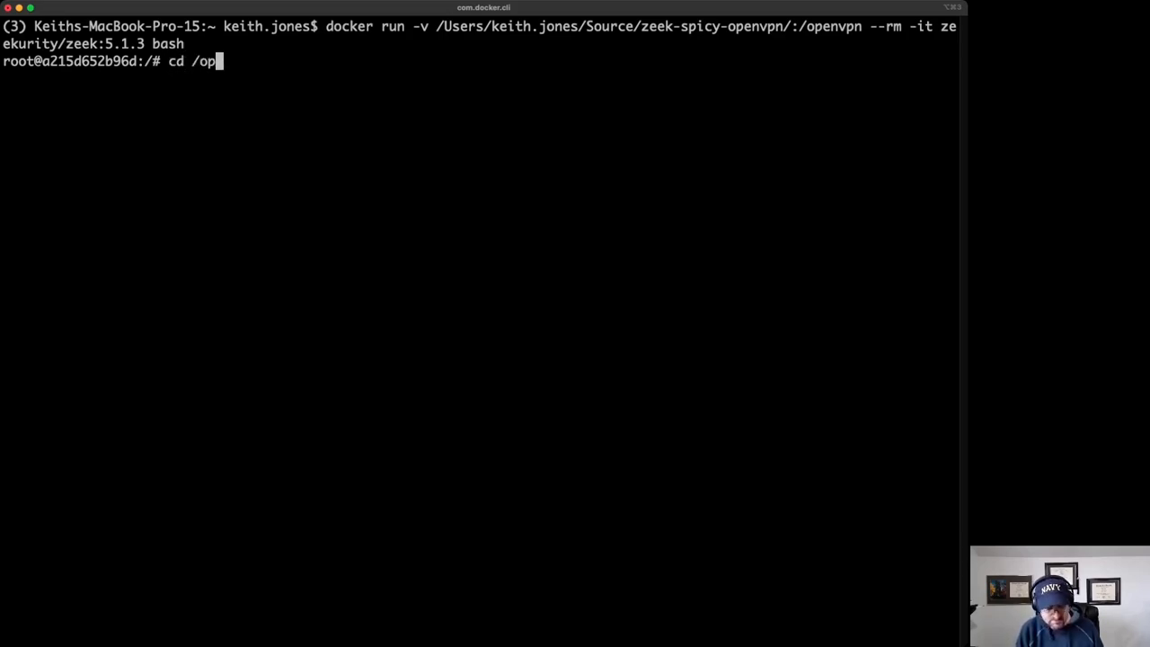
pyautogui.press('Tab')
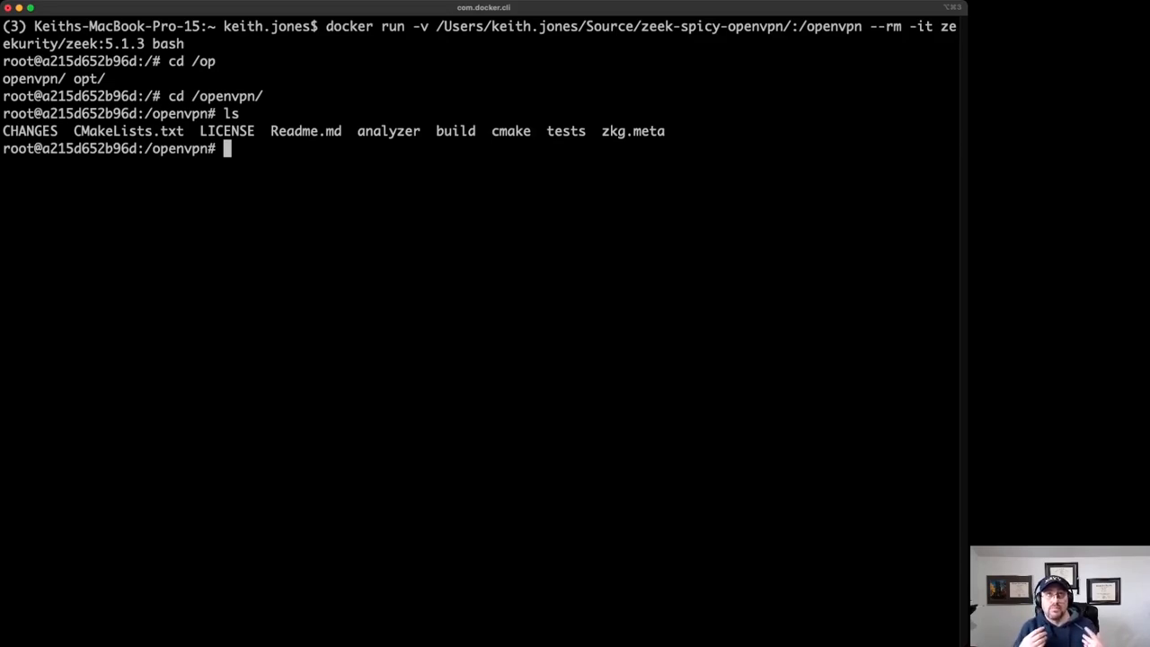
pyautogui.write('ap')
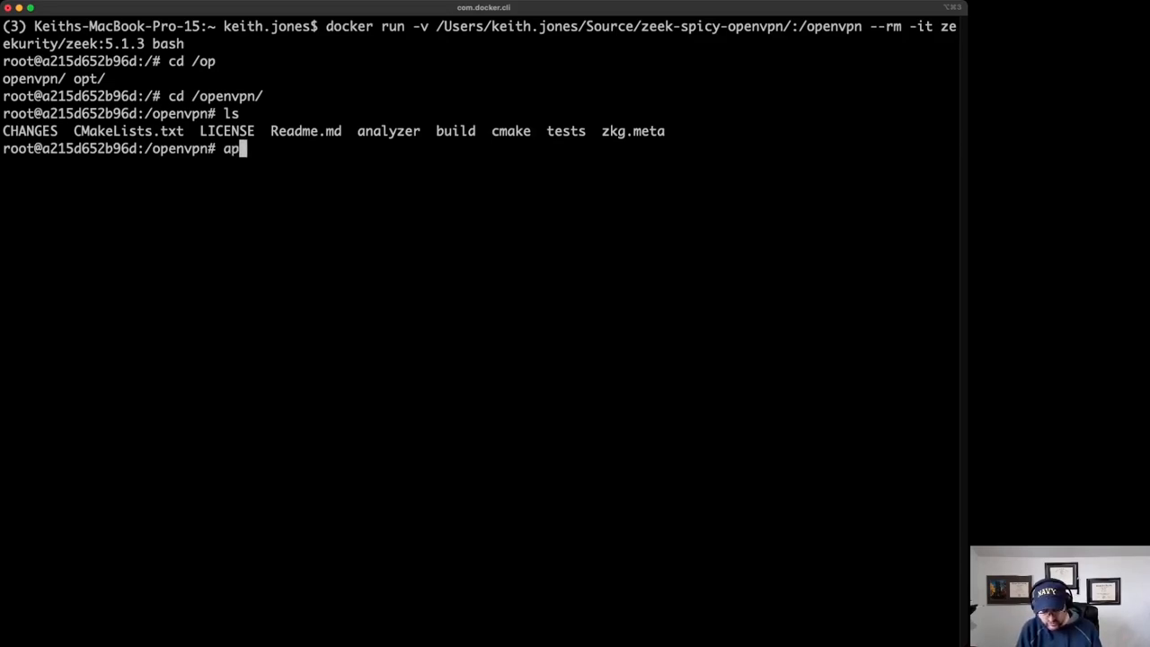
pyautogui.write('t-get up')
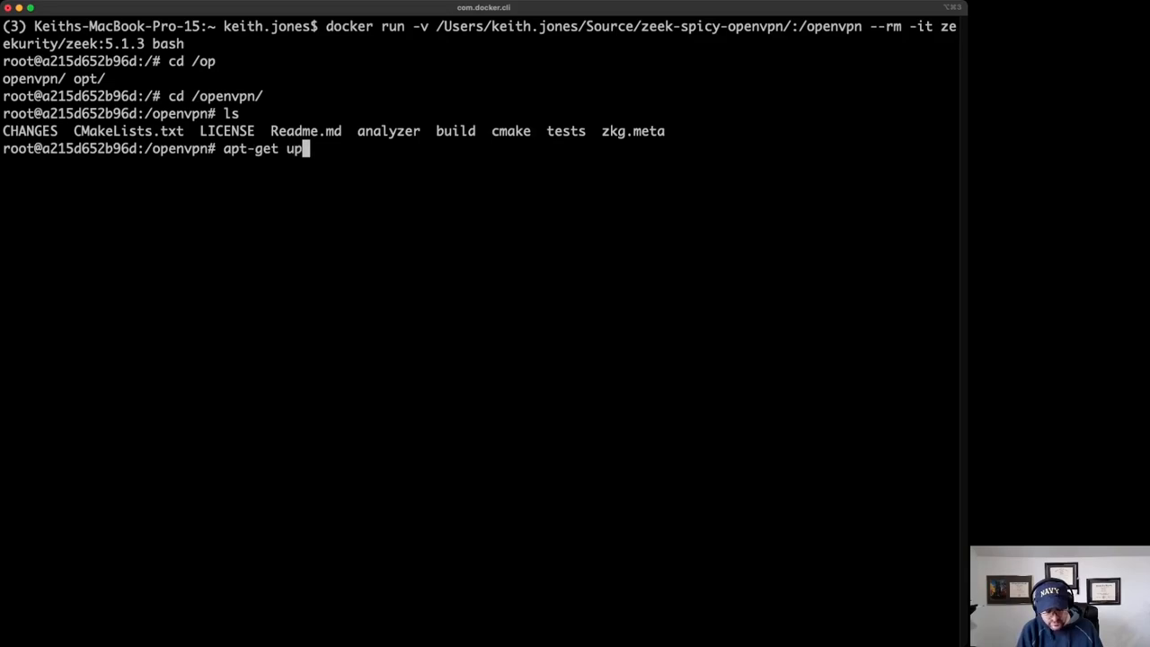
pyautogui.write('date')
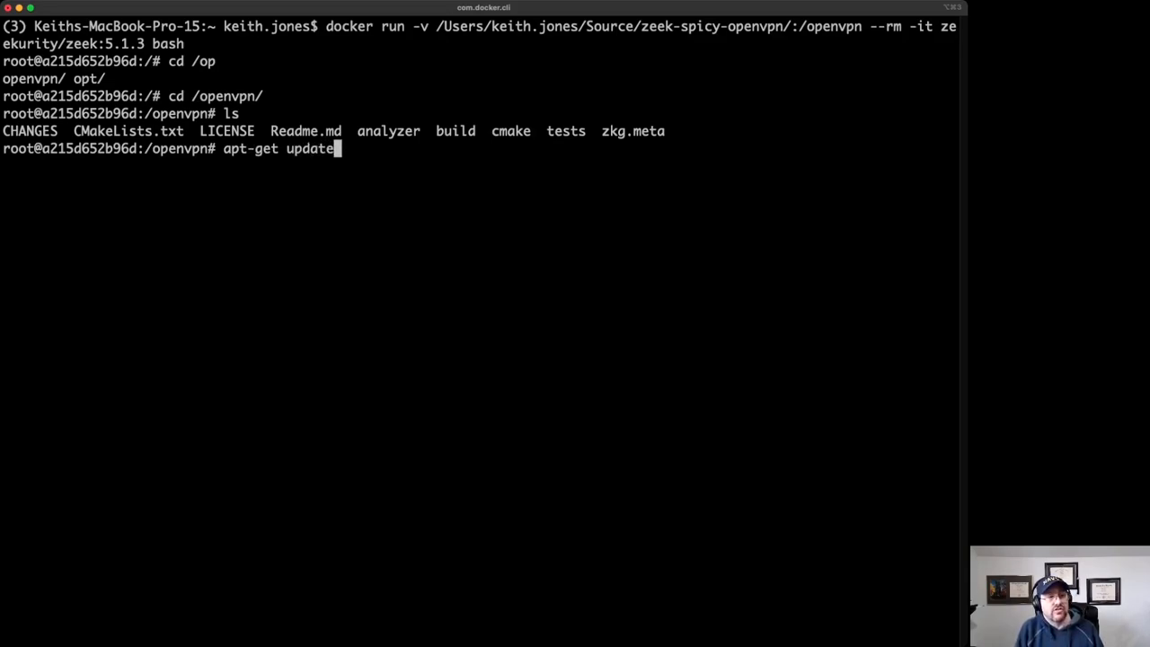
pyautogui.press('Return')
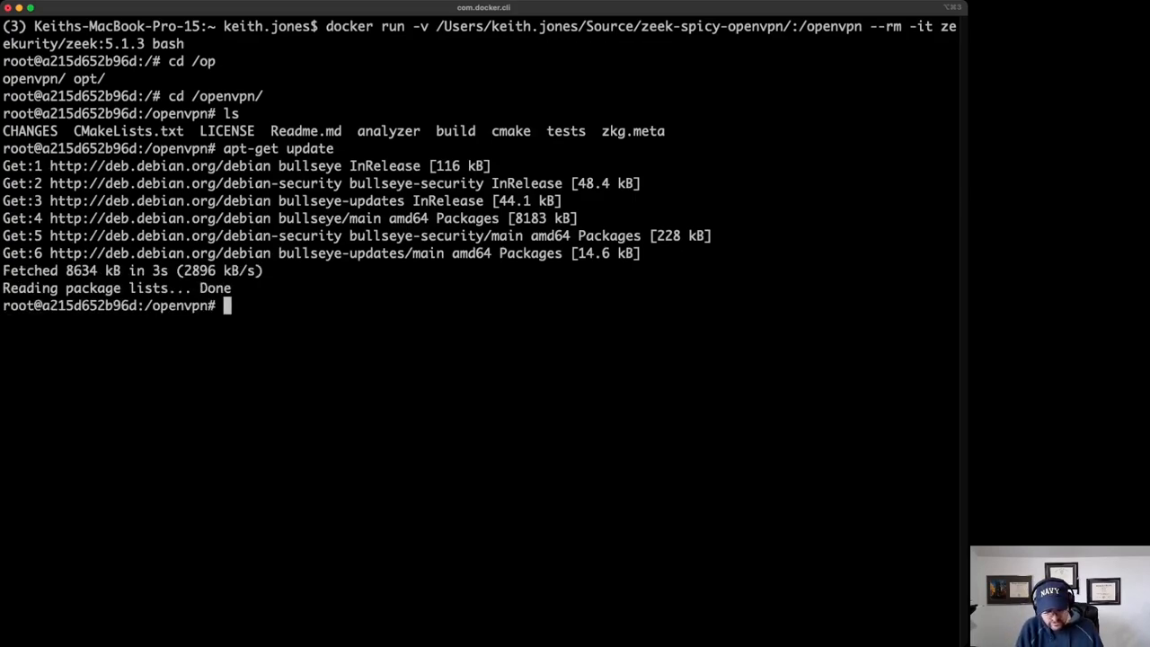
# Run apt-get install for libpcap-dev, cmake and g++ with their dependencies
pyautogui.write('apt-get')
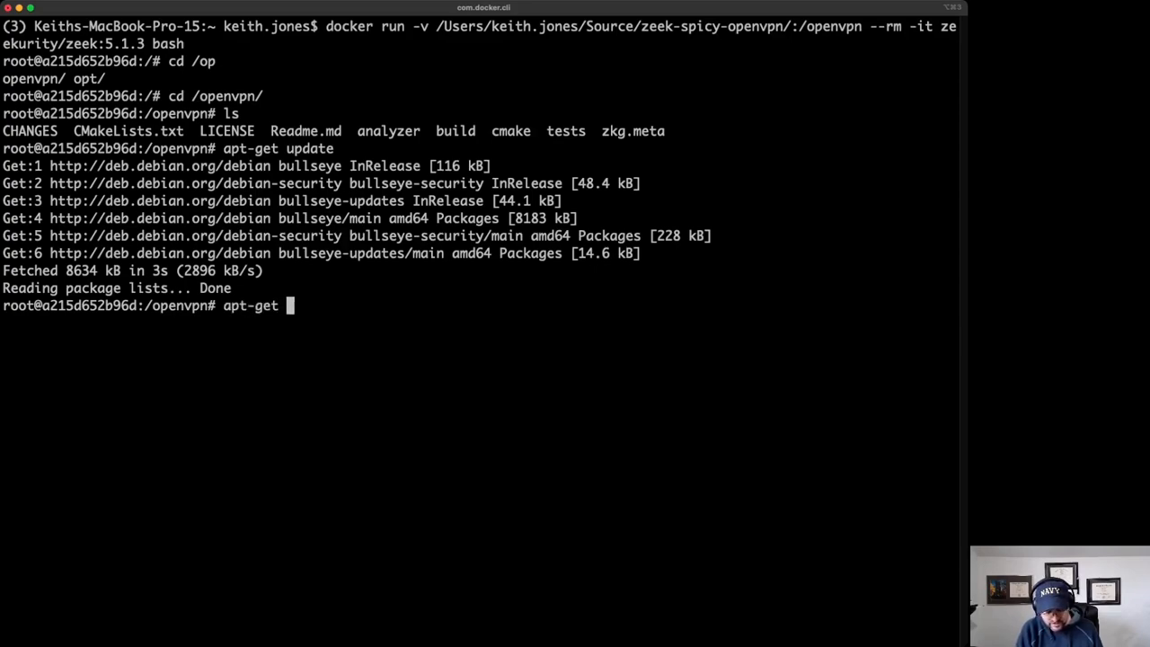
pyautogui.write('install li')
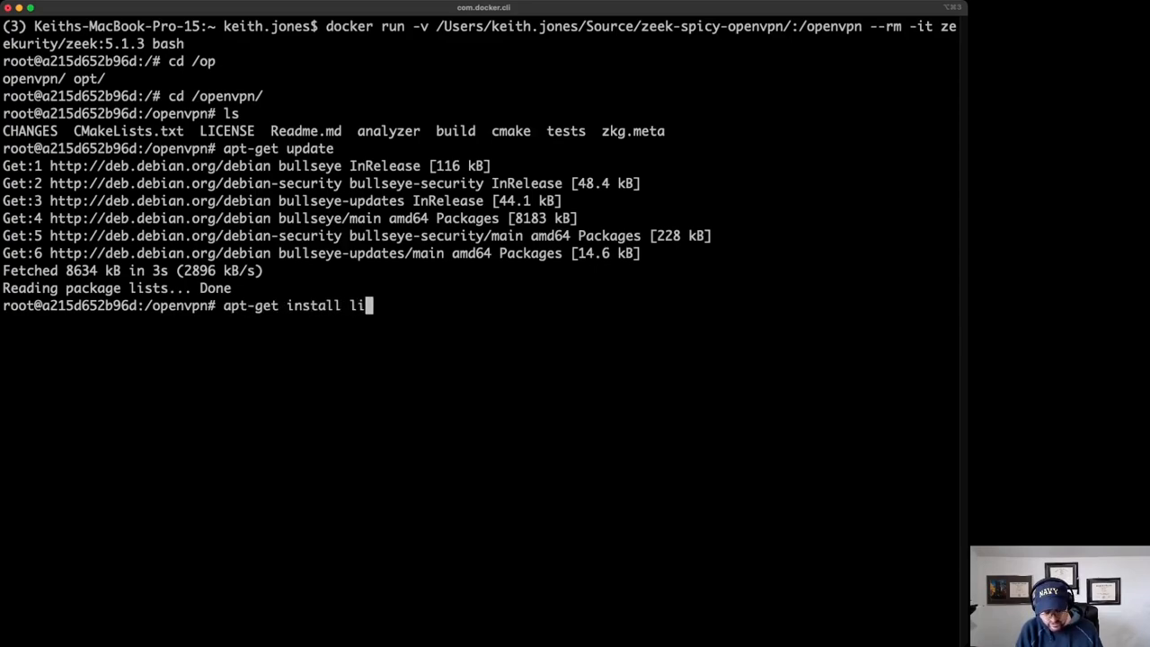
pyautogui.write('bpcap-')
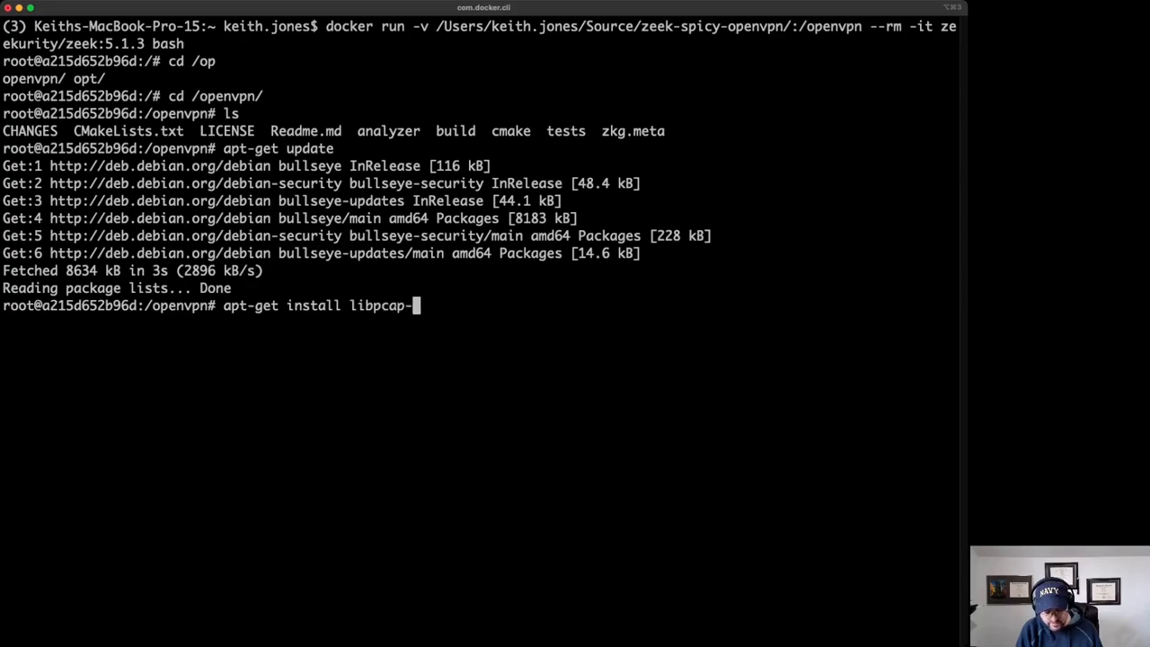
pyautogui.write('dev c')
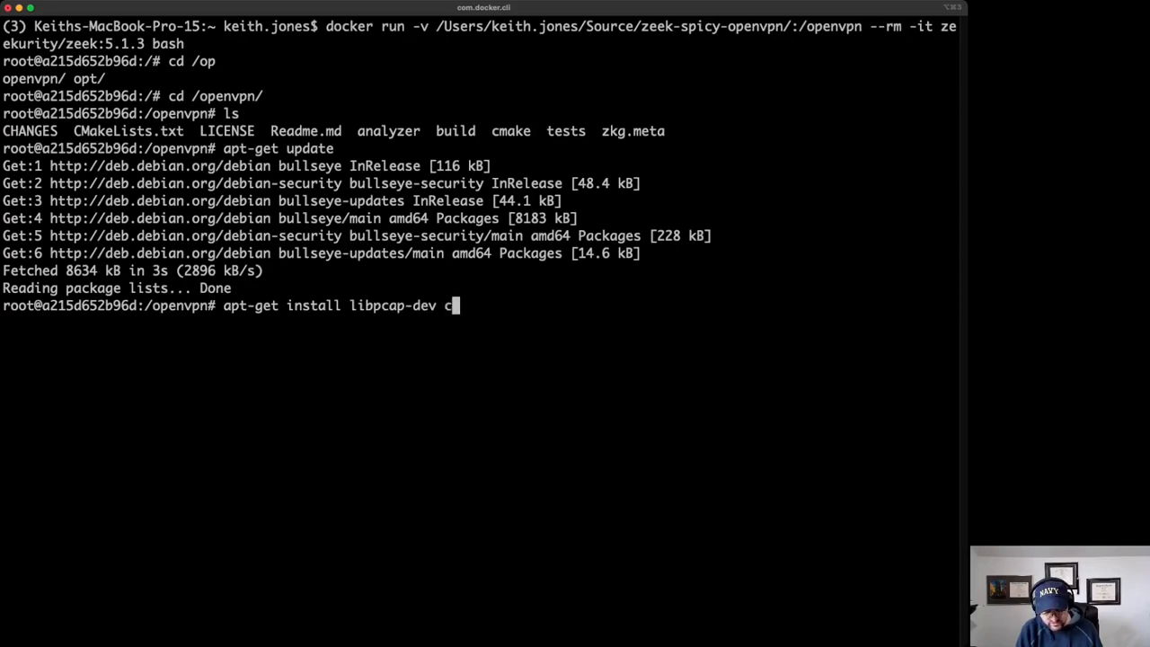
pyautogui.write('make g+')
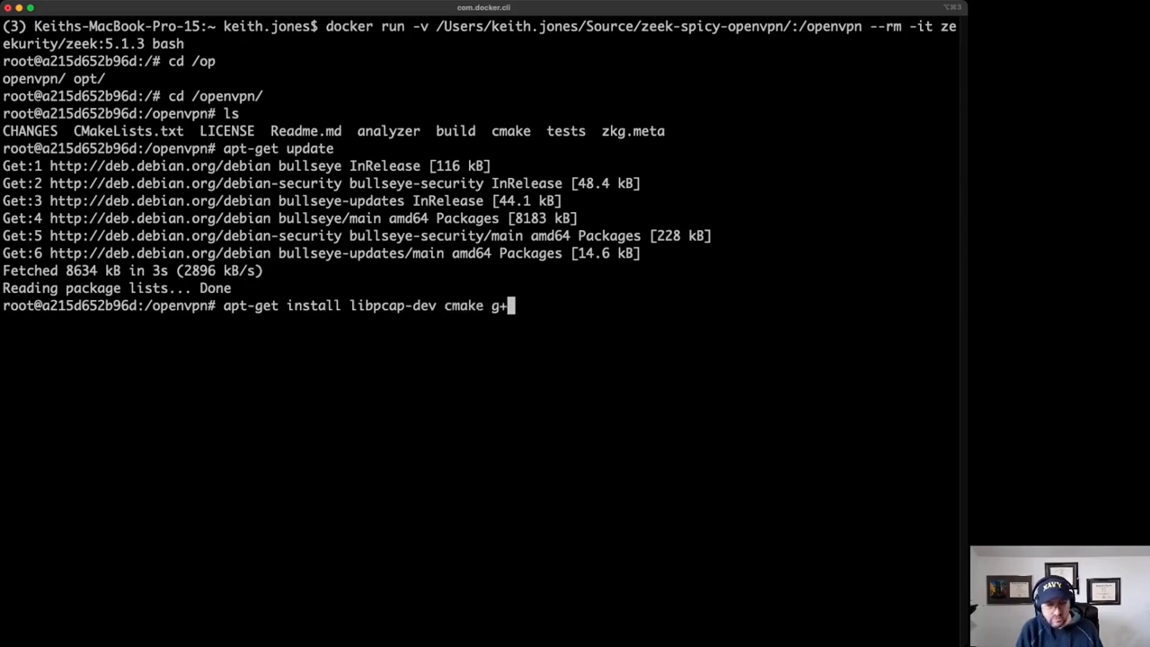
pyautogui.write('+')
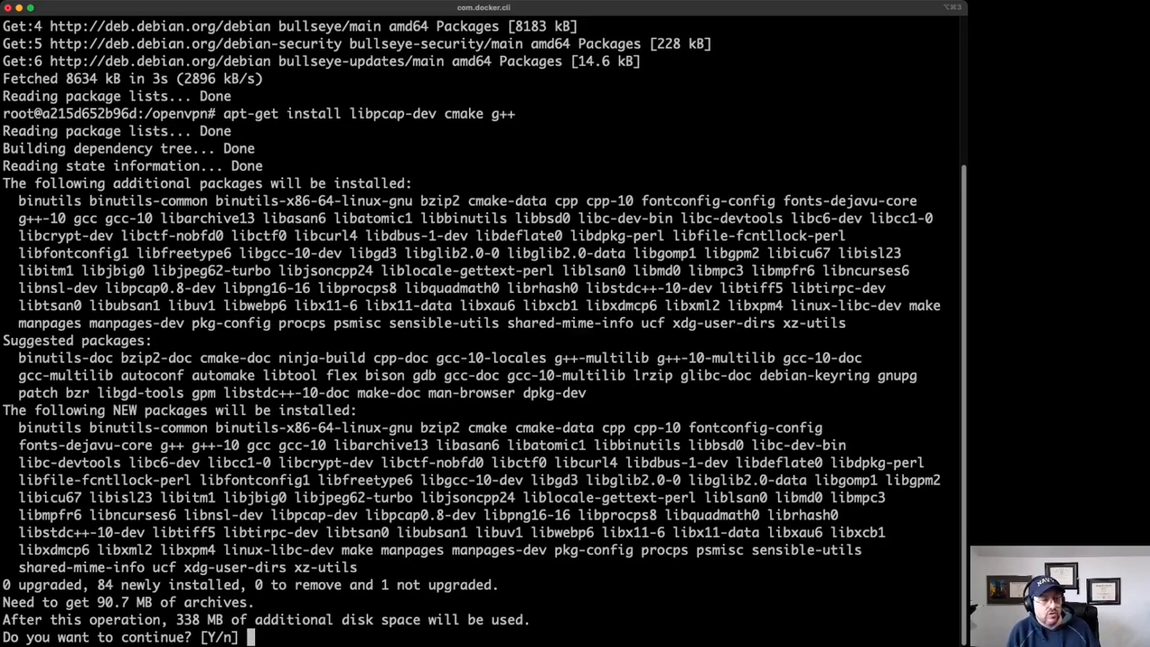
pyautogui.press('Return')
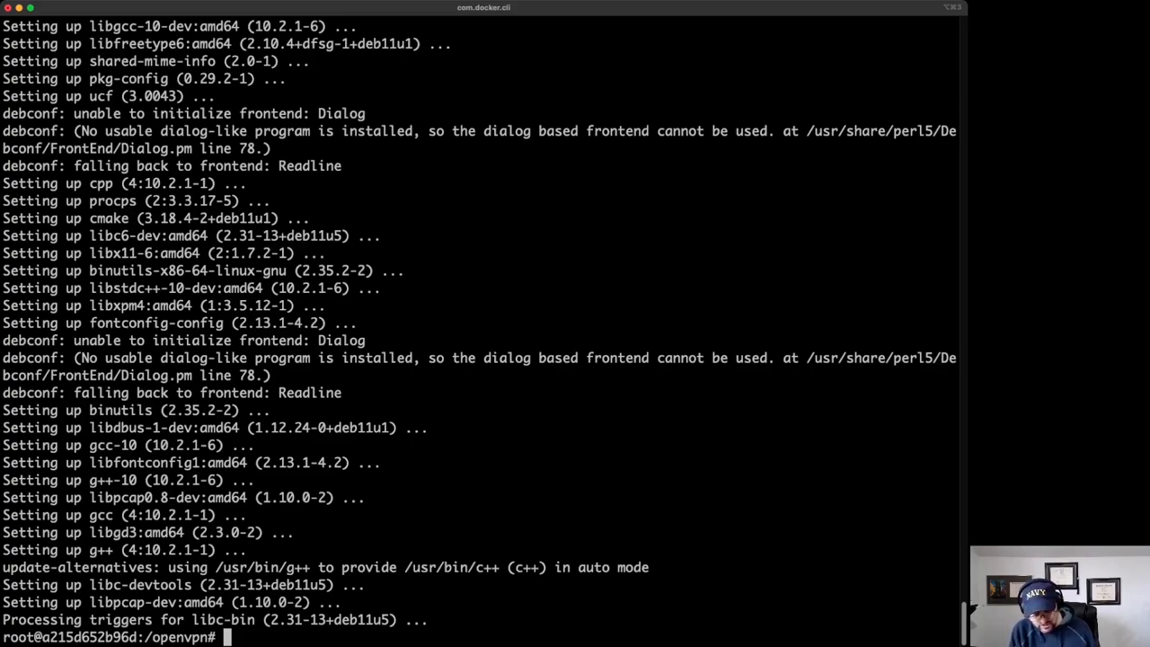
# Enter the command 'zkg install --skiptests .' for the /openvpn package
pyautogui.write('zkg in')
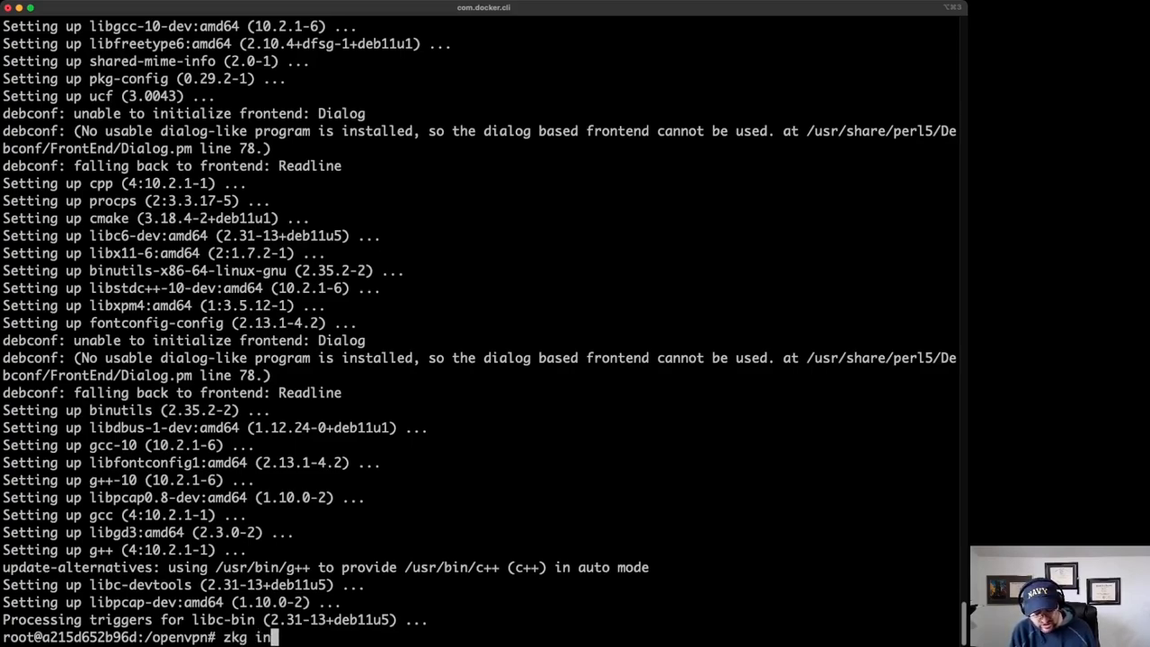
pyautogui.write('stall --sk')
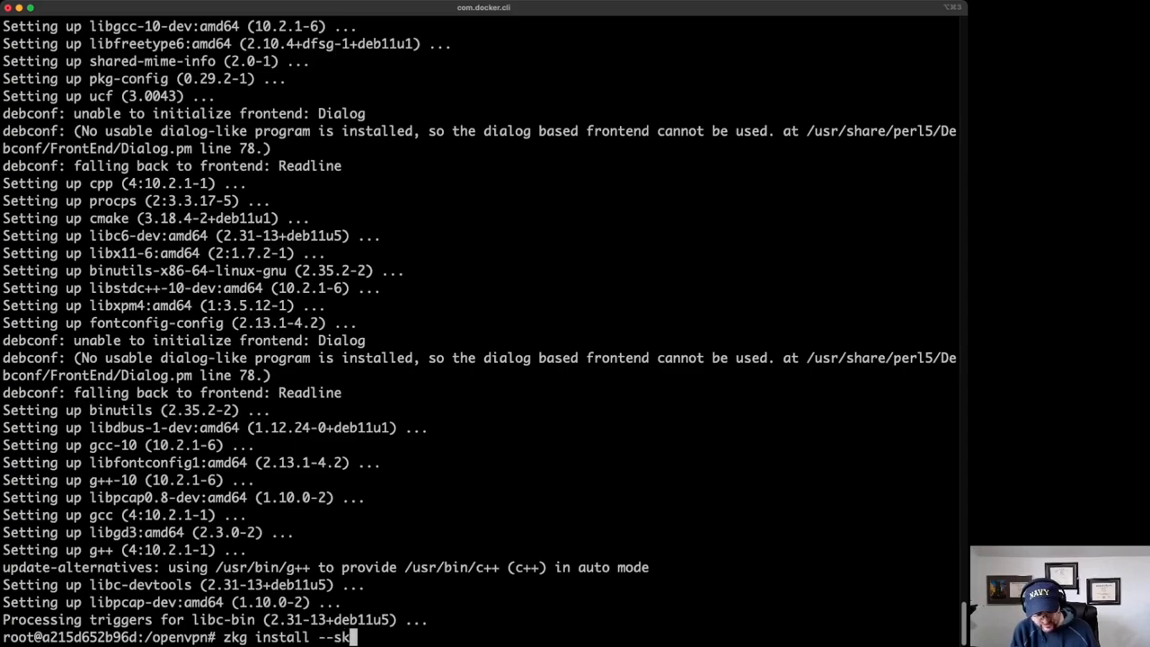
pyautogui.write('iptest')
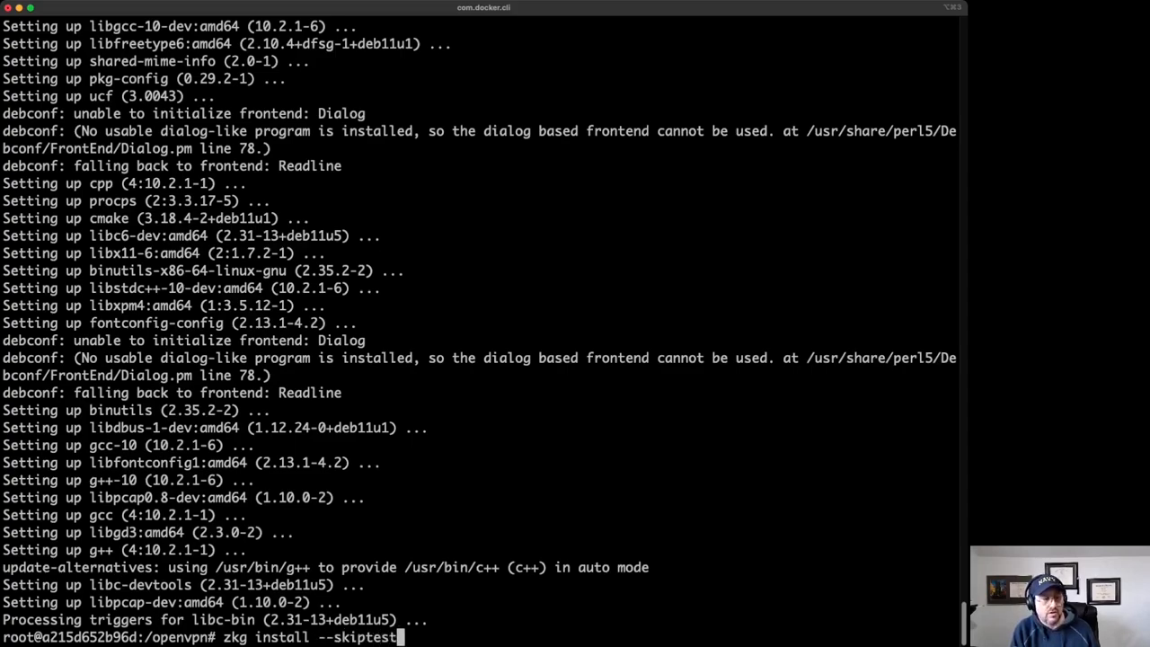
pyautogui.write('s .')
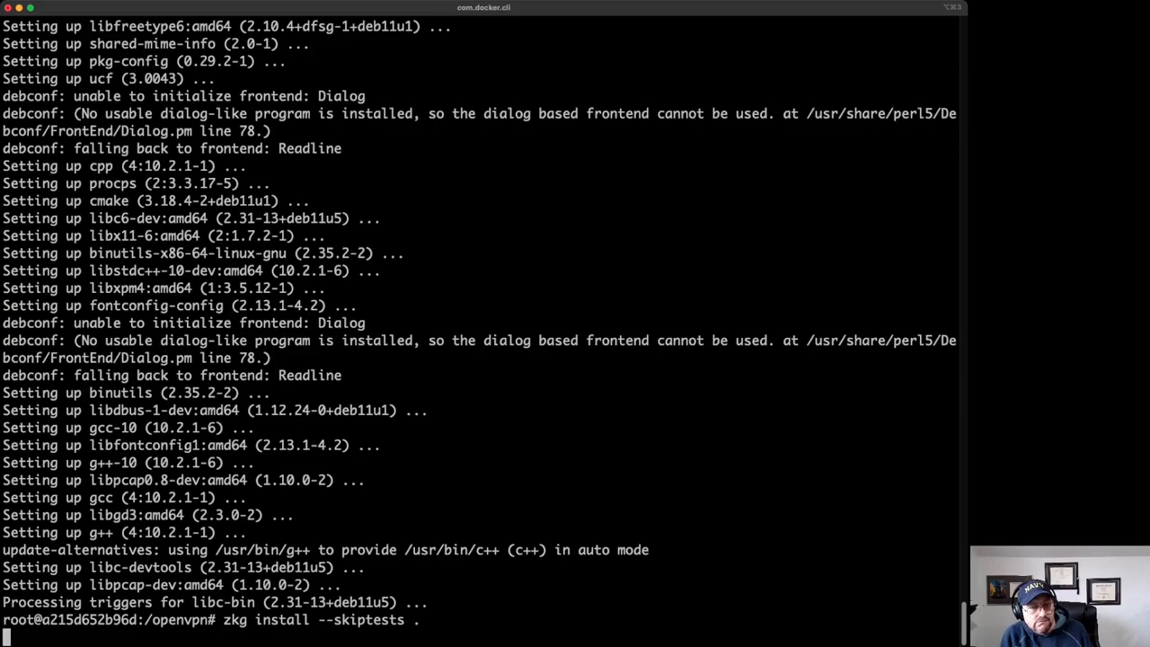
# Accept the Proceed prompt so /openvpn is Installed and Loaded
pyautogui.press('Return')
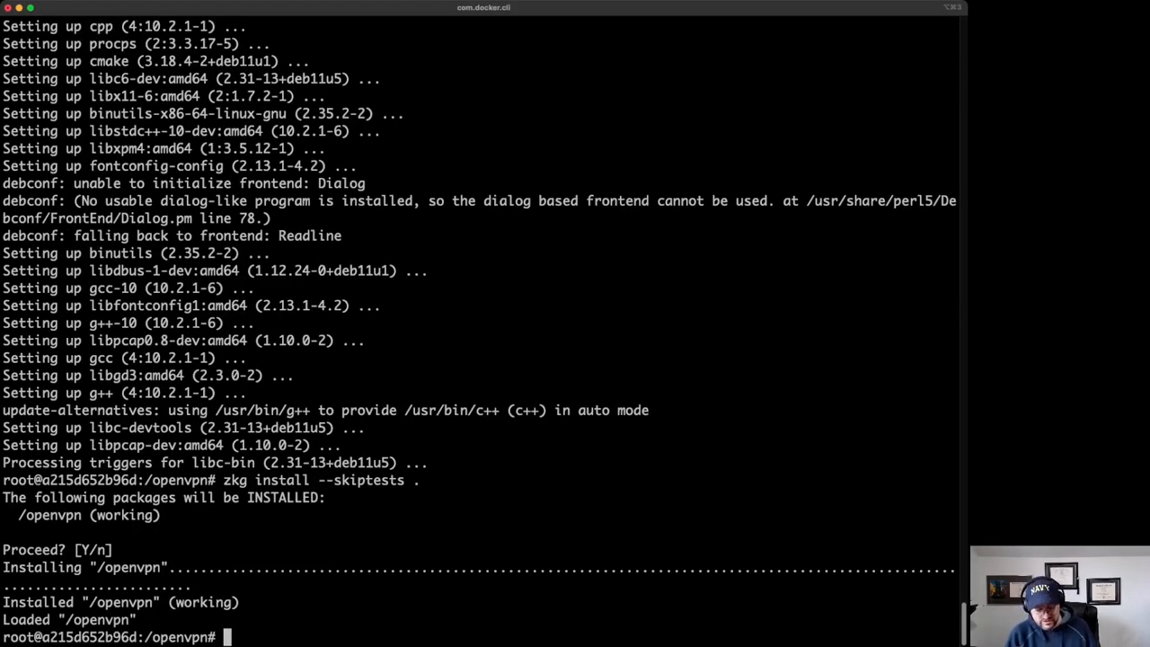
# Run 'zeek -NN | grep -i openvpn' to list the spicy_OpenVPN TCP/UDP analyzers
pyautogui.write('zeek -NN | grep -i openvpn')
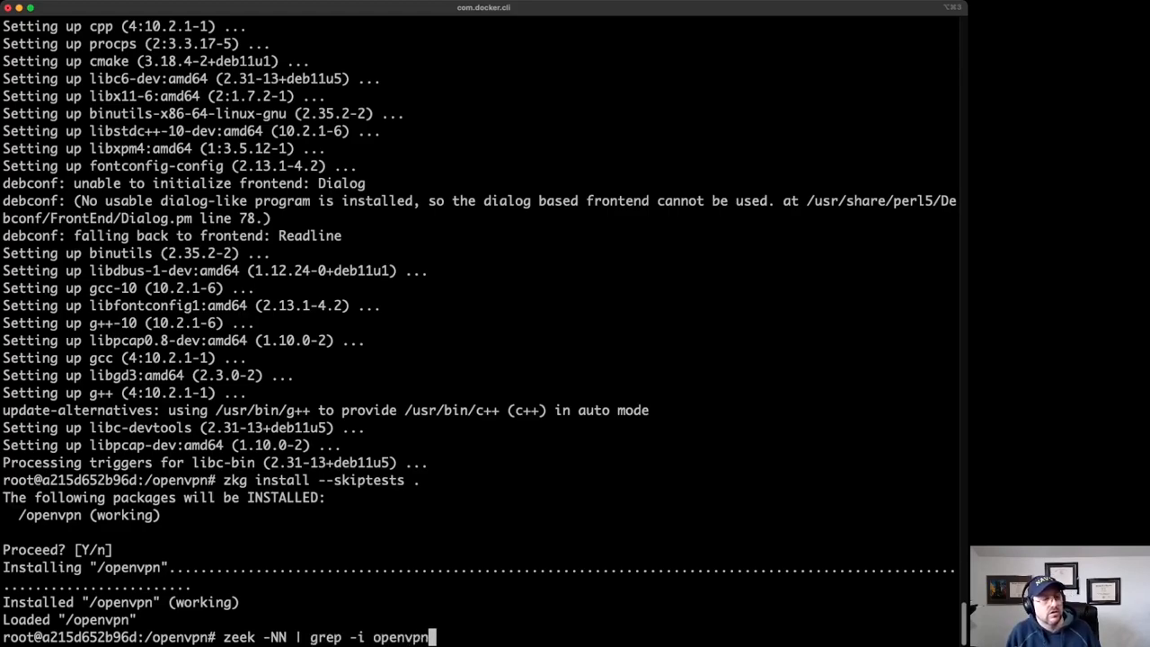
pyautogui.press('Return')
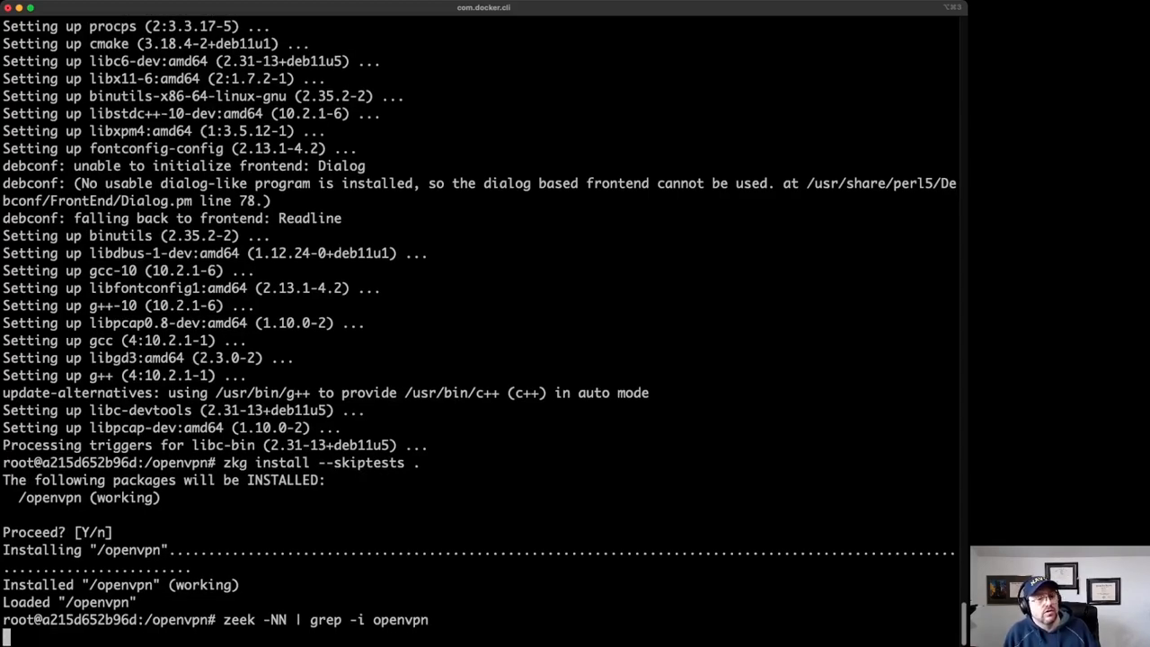
pyautogui.press('Return')
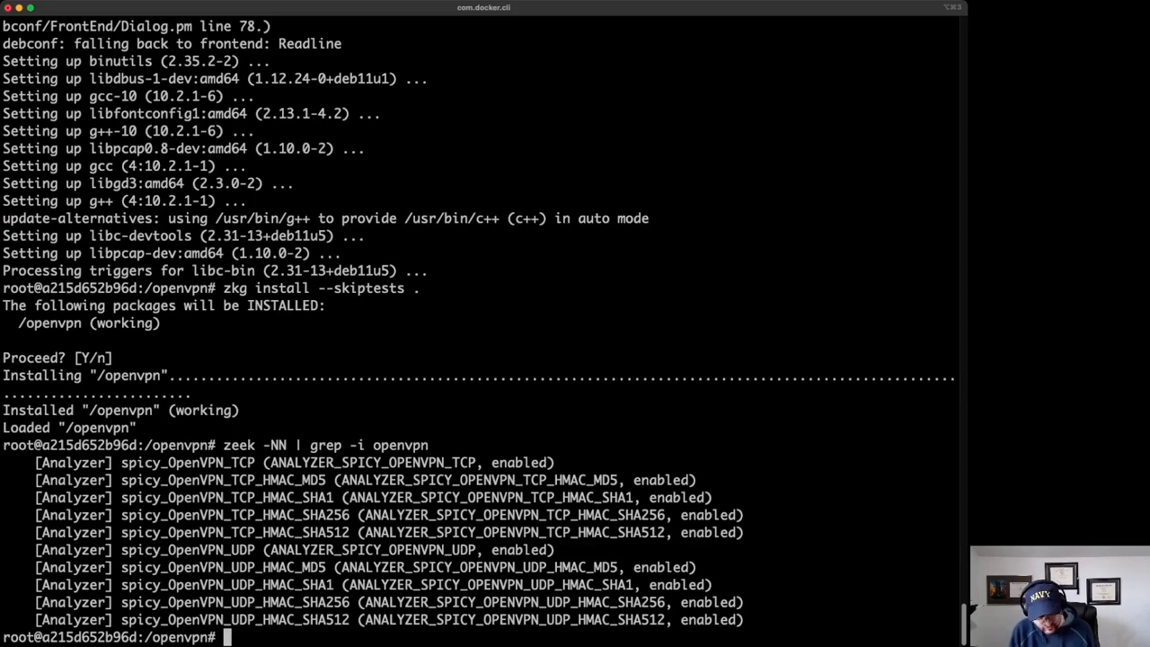
# Run 'zkg list' to confirm /openvpn is installed, then exit the container
pyautogui.write('zkg list')
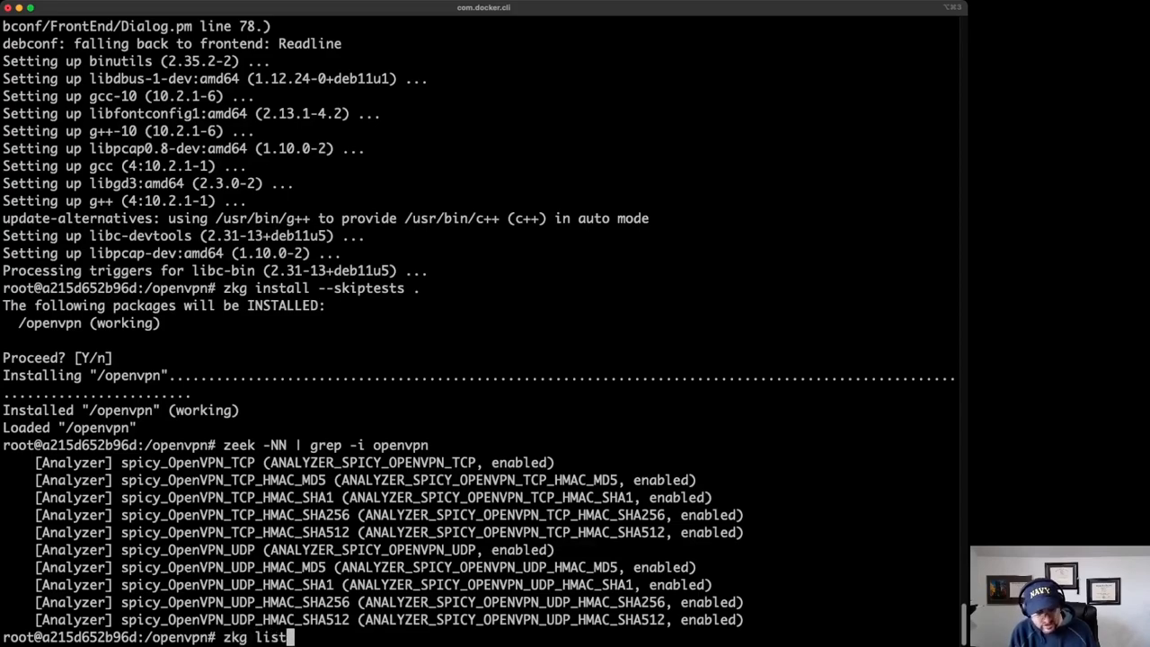
pyautogui.press('Return')
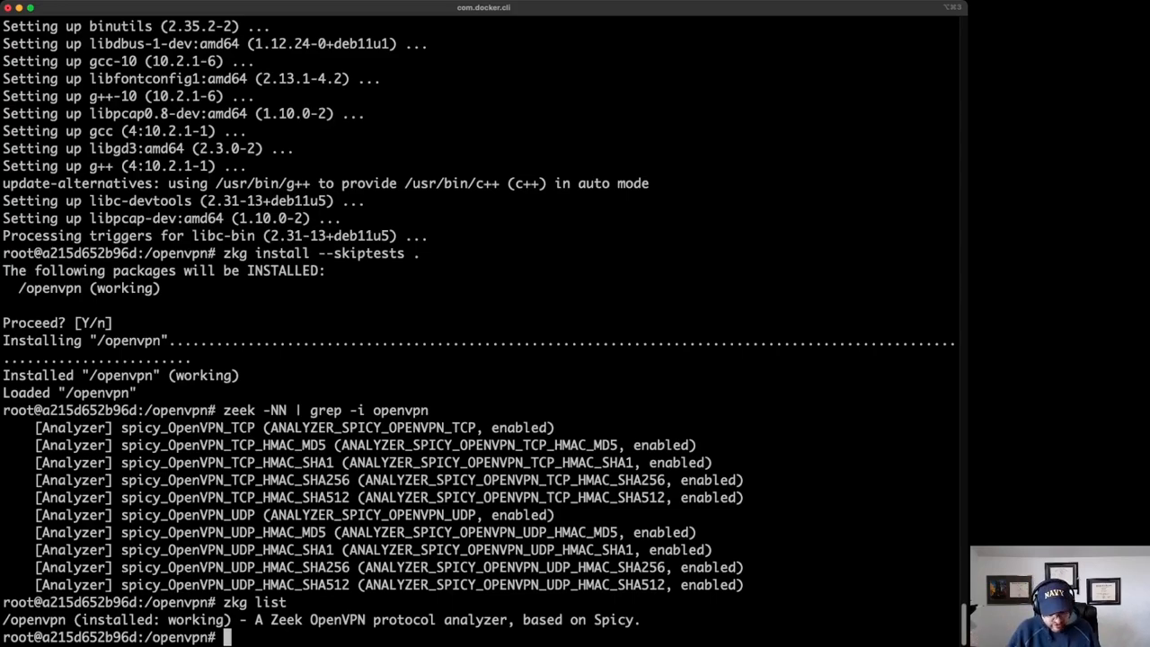
pyautogui.write('exit')
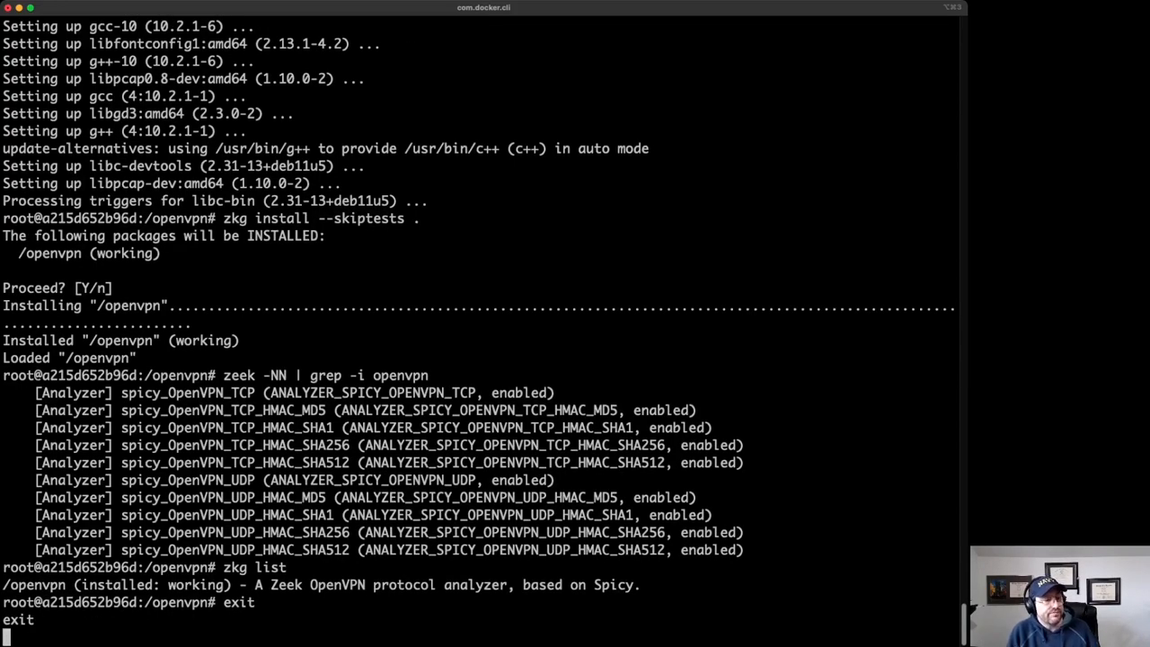
pyautogui.press('Return')
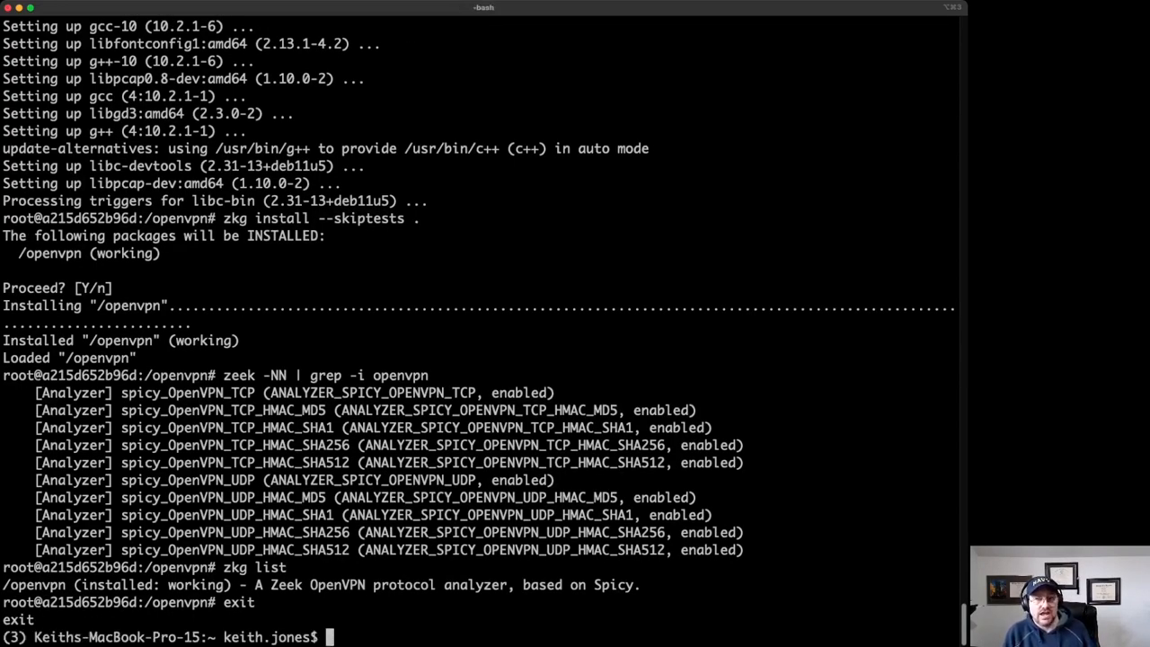